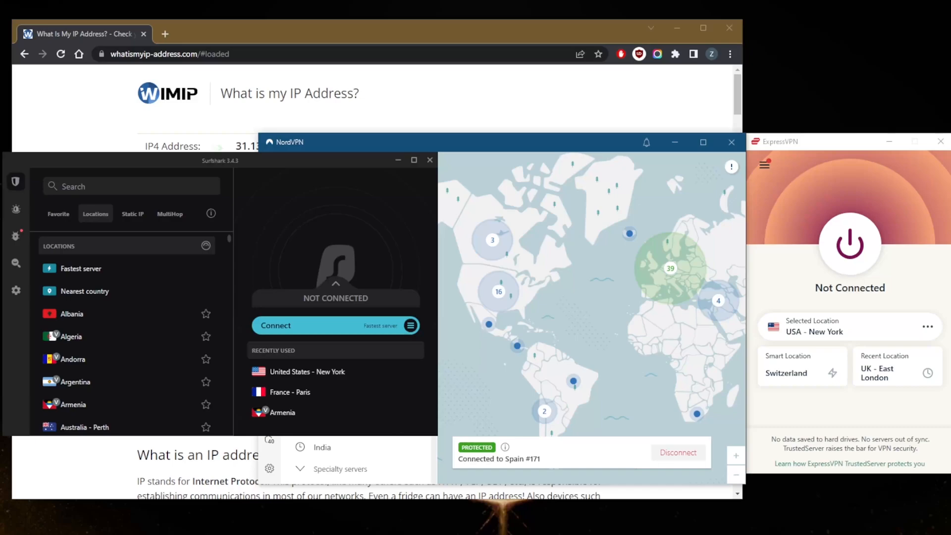
mouse_move(498, 291)
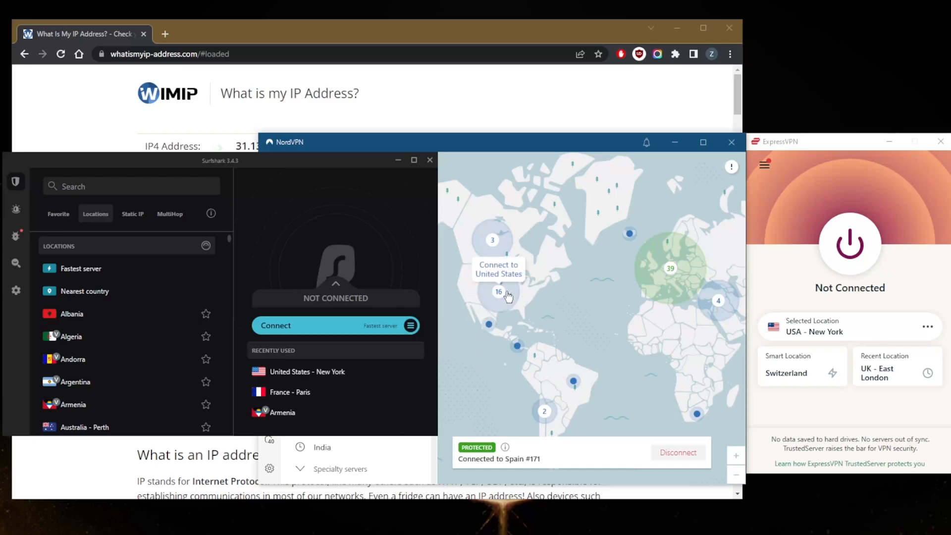
mouse_move(567, 289)
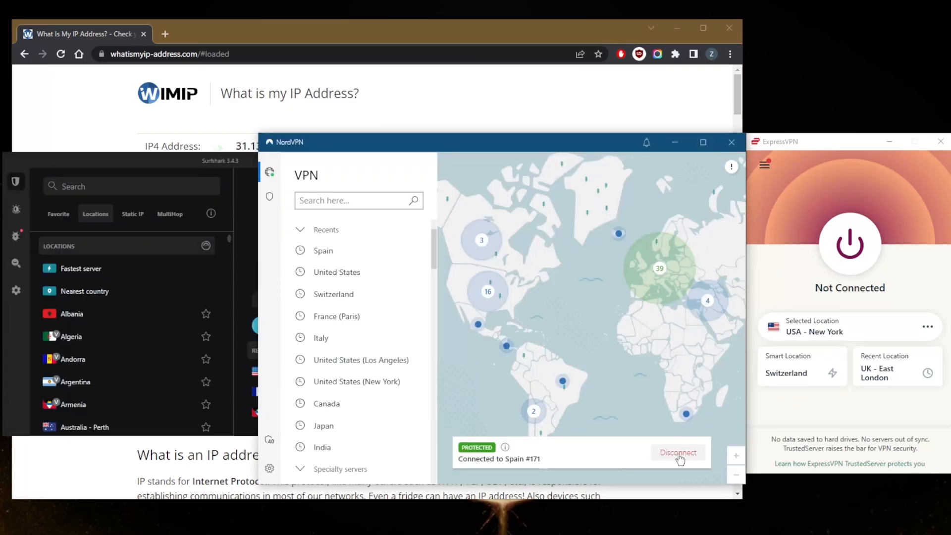
Disconnect NordVPN from the Spain #171 server and dismiss the speed-rating prompt
click(677, 453)
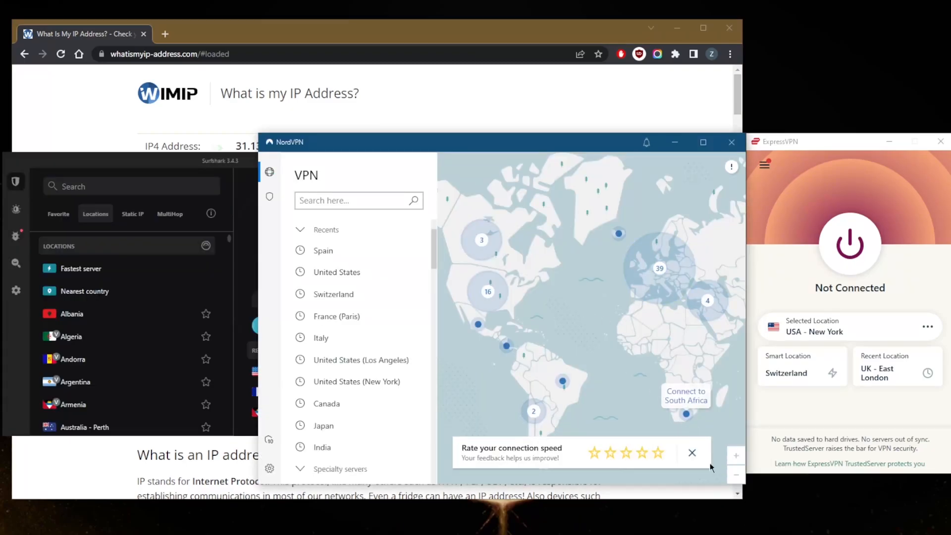
click(692, 453)
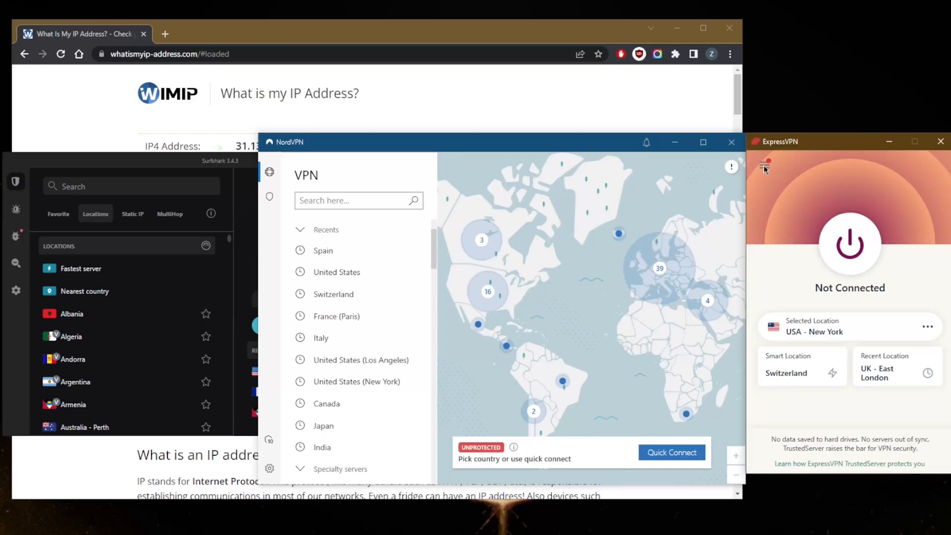
Search ExpressVPN's server locations for USA - Dallas to connect to it
click(323, 425)
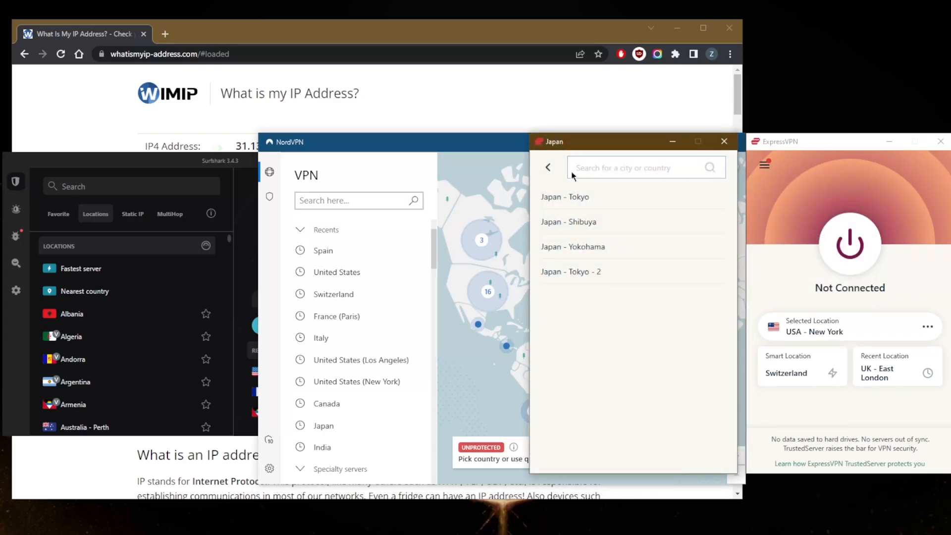
click(547, 167)
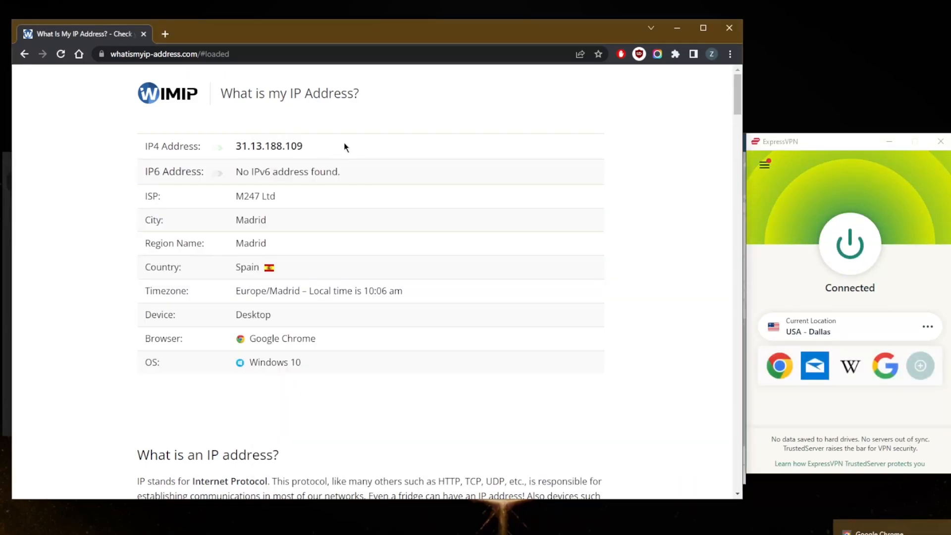
mouse_move(397, 144)
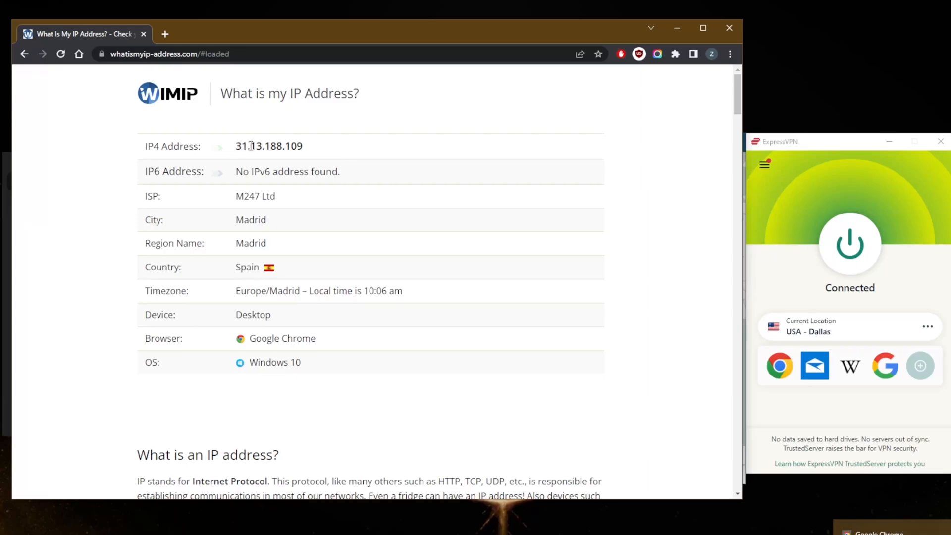
mouse_move(277, 146)
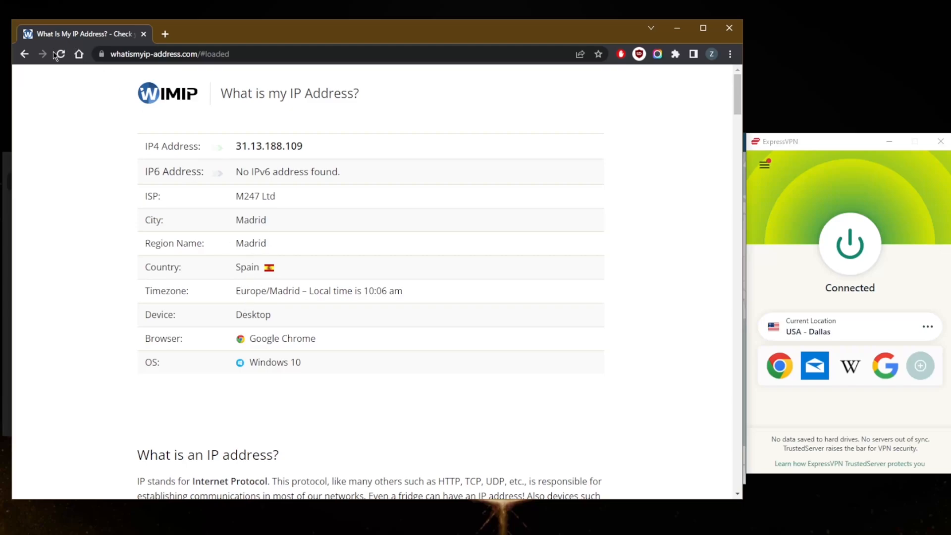
Reload whatismyip-address.com so it reports the new Dallas, Texas, United States IP
click(58, 53)
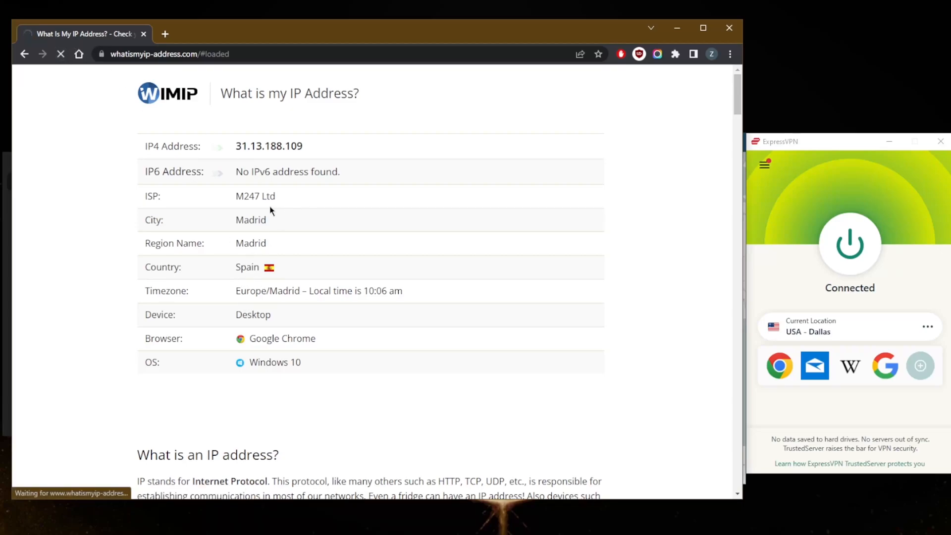
click(61, 53)
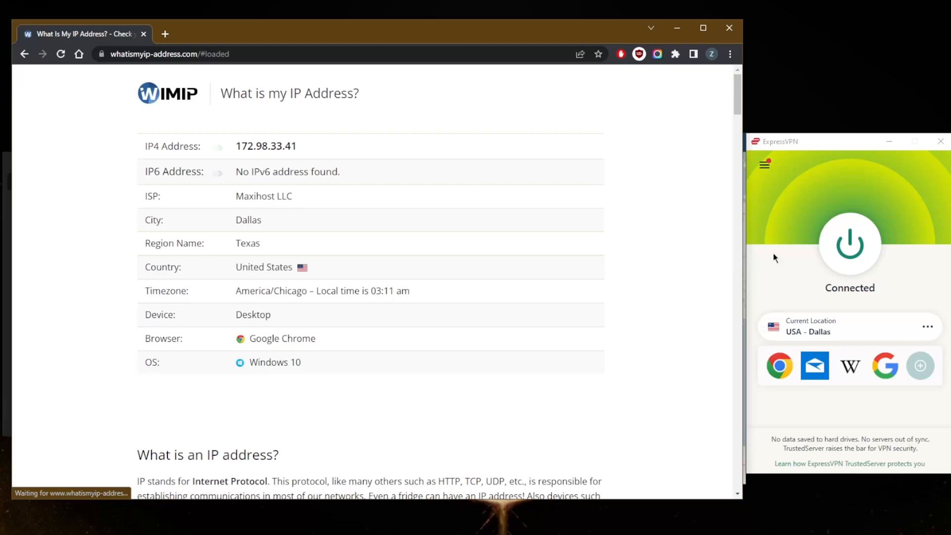
mouse_move(871, 283)
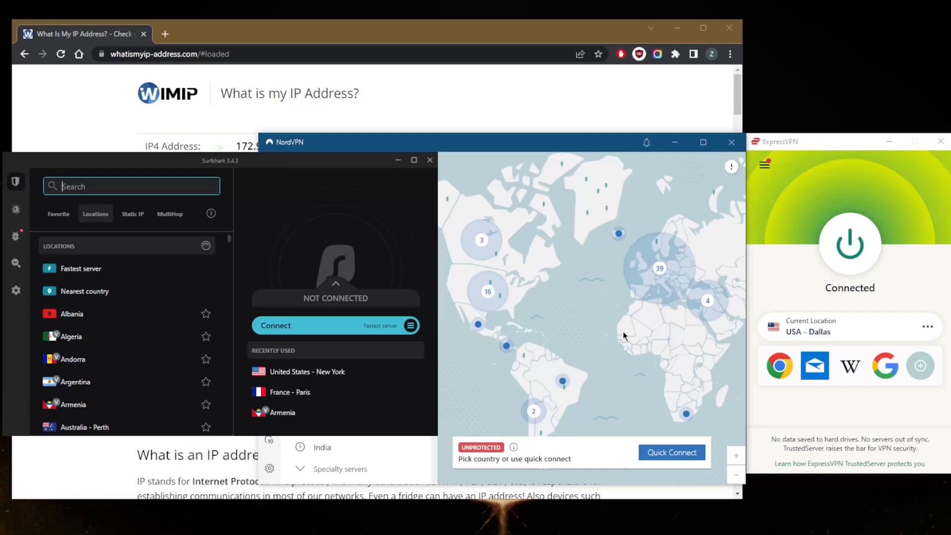
mouse_move(633, 342)
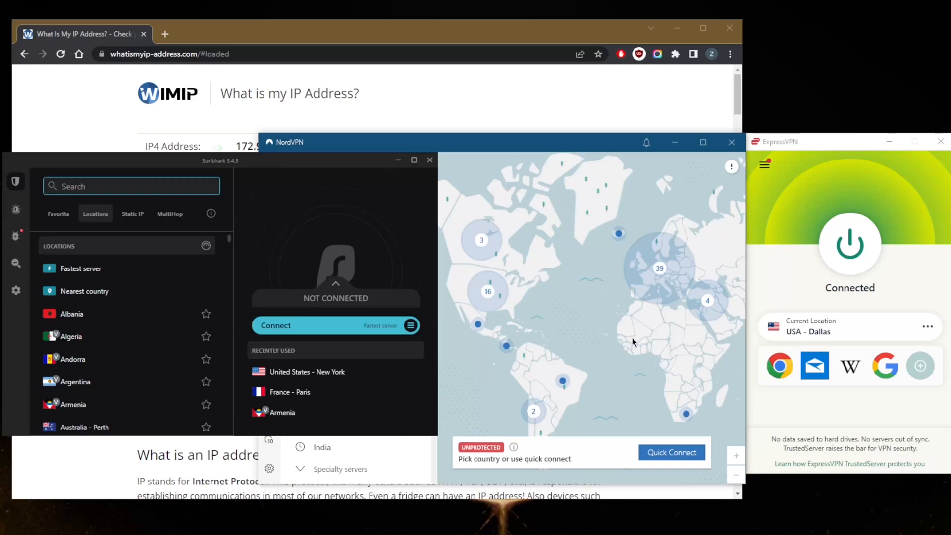